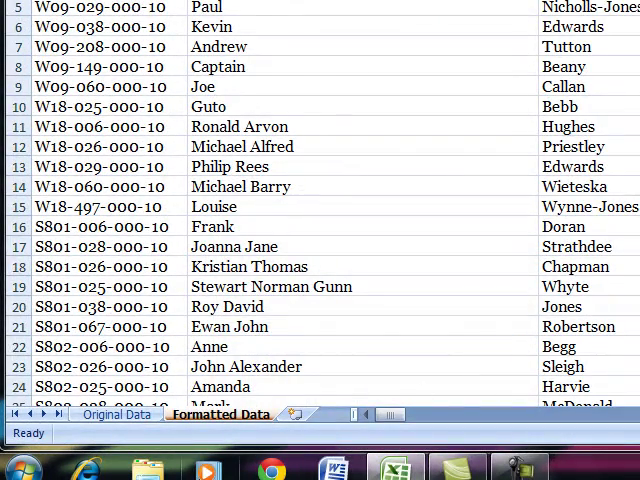
pyautogui.click(117, 414)
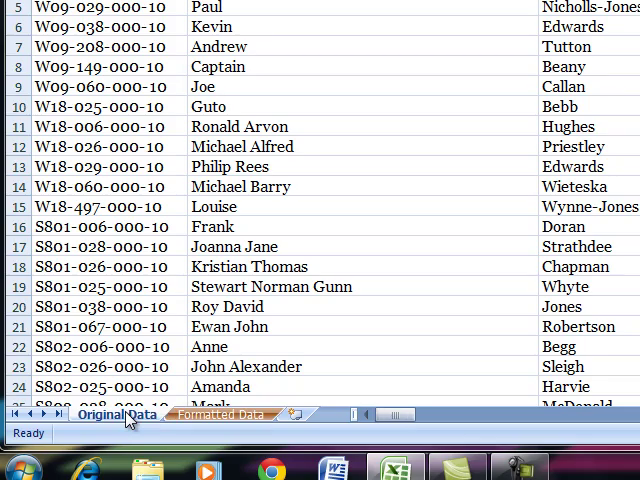
pyautogui.rightClick(118, 414)
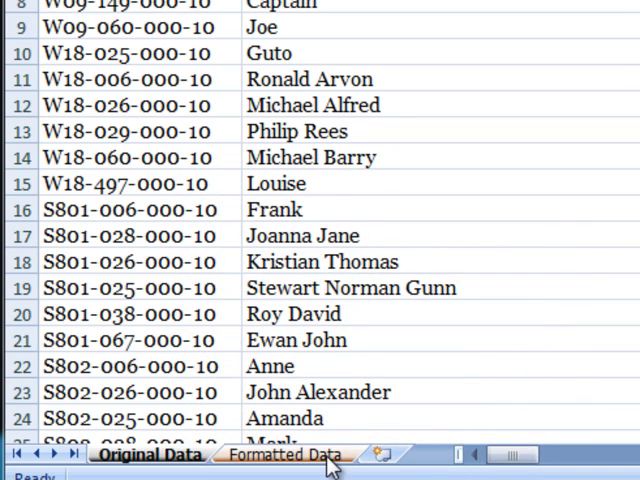
pyautogui.click(283, 455)
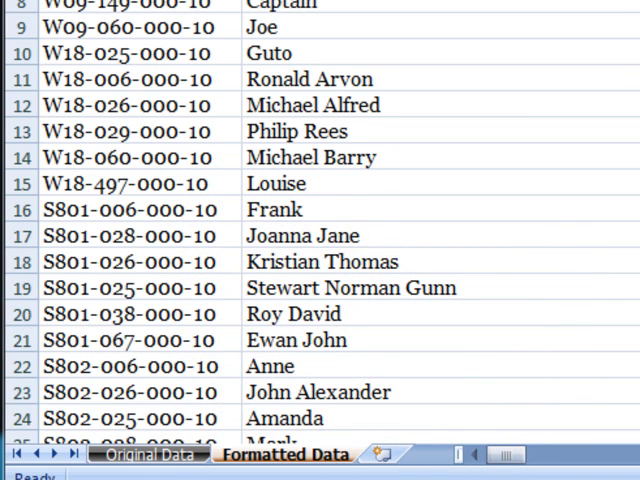